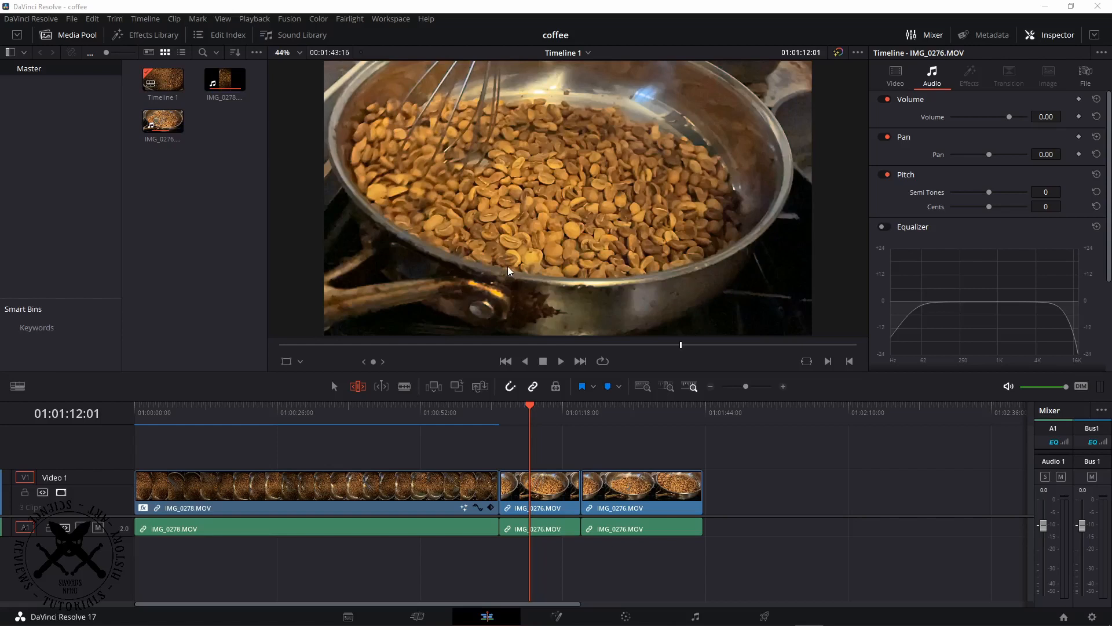
mouse_move(581, 428)
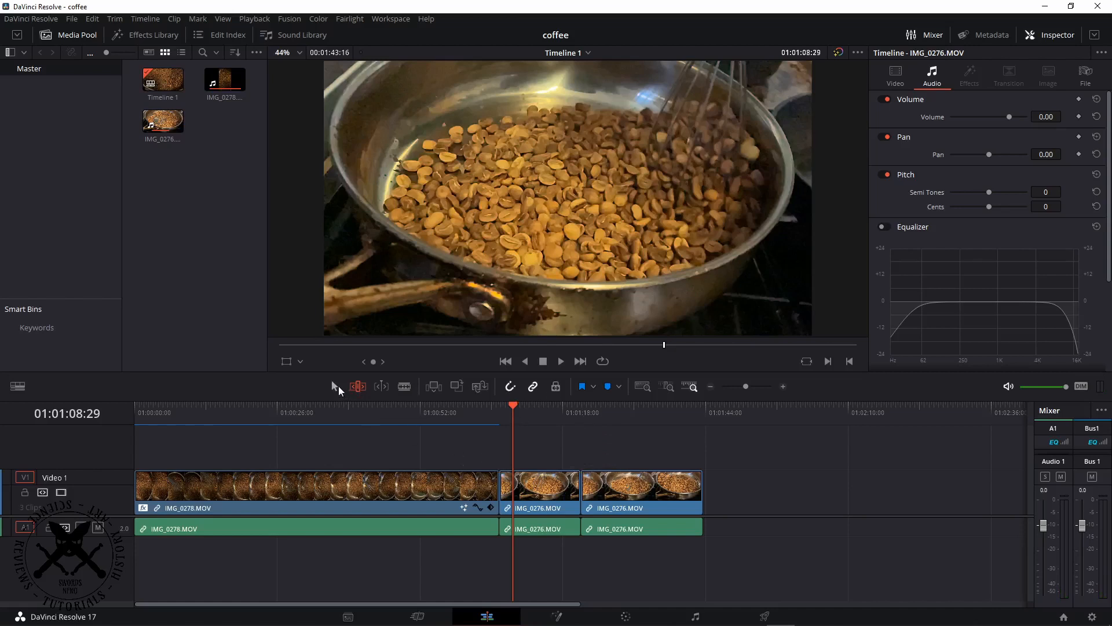
Switch the timeline toolbar back to normal Selection Mode.
left_click(630, 489)
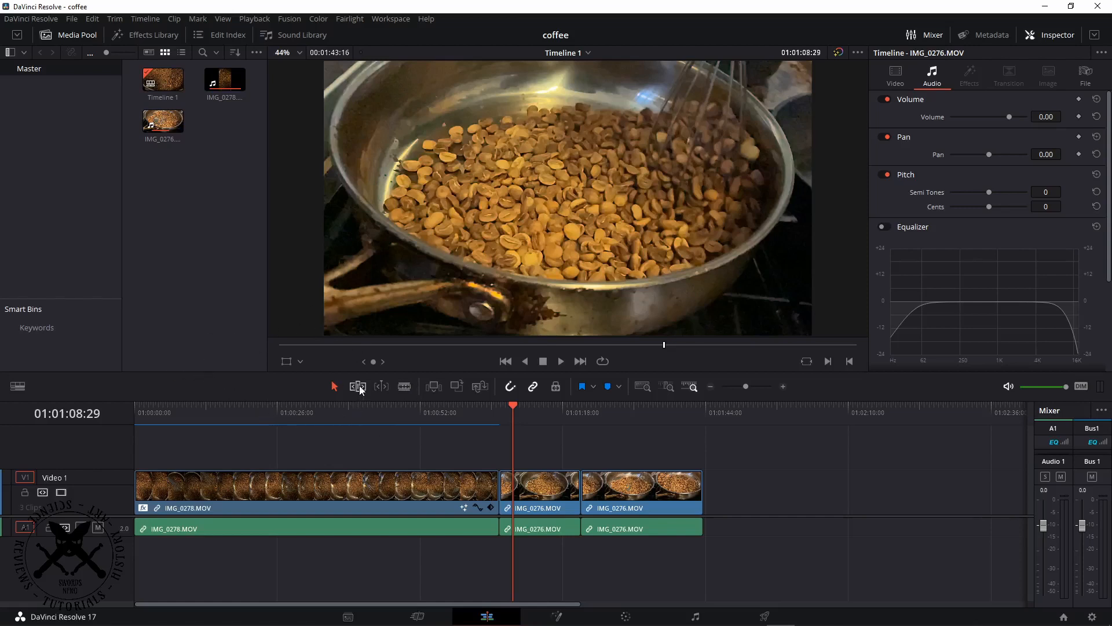
mouse_move(358, 387)
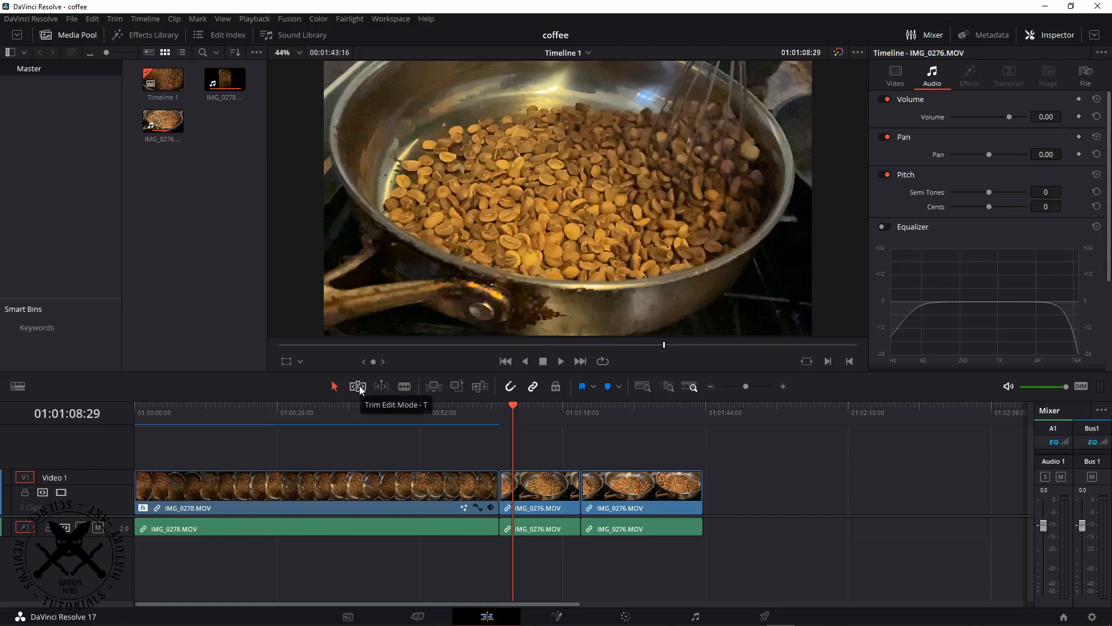
Turn on Trim Edit Mode (T) in the timeline toolbar.
left_click(357, 385)
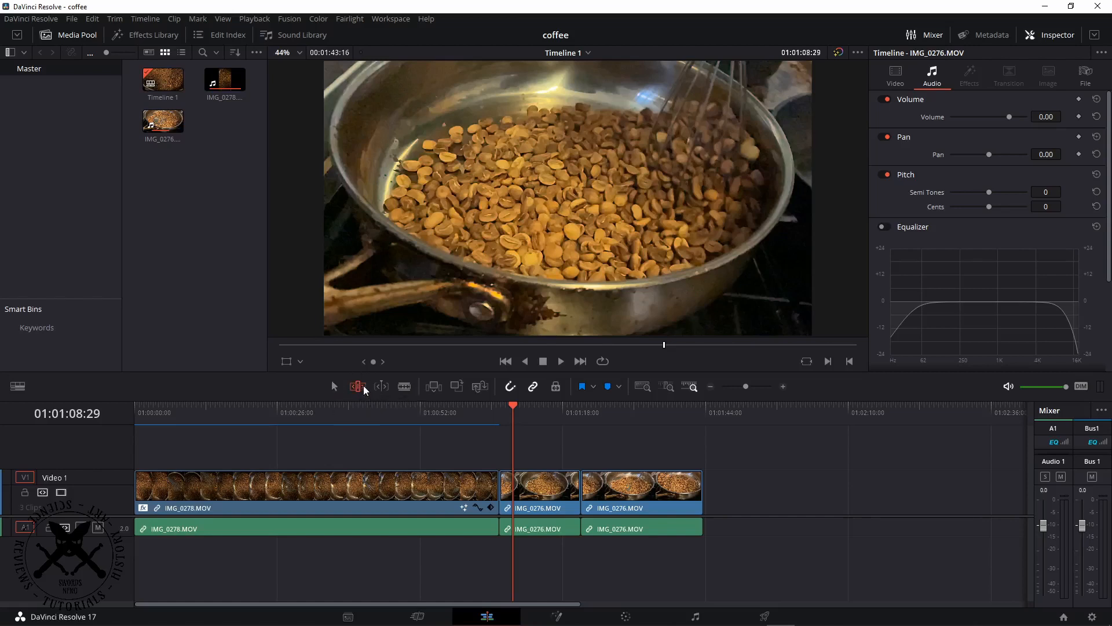
mouse_move(358, 386)
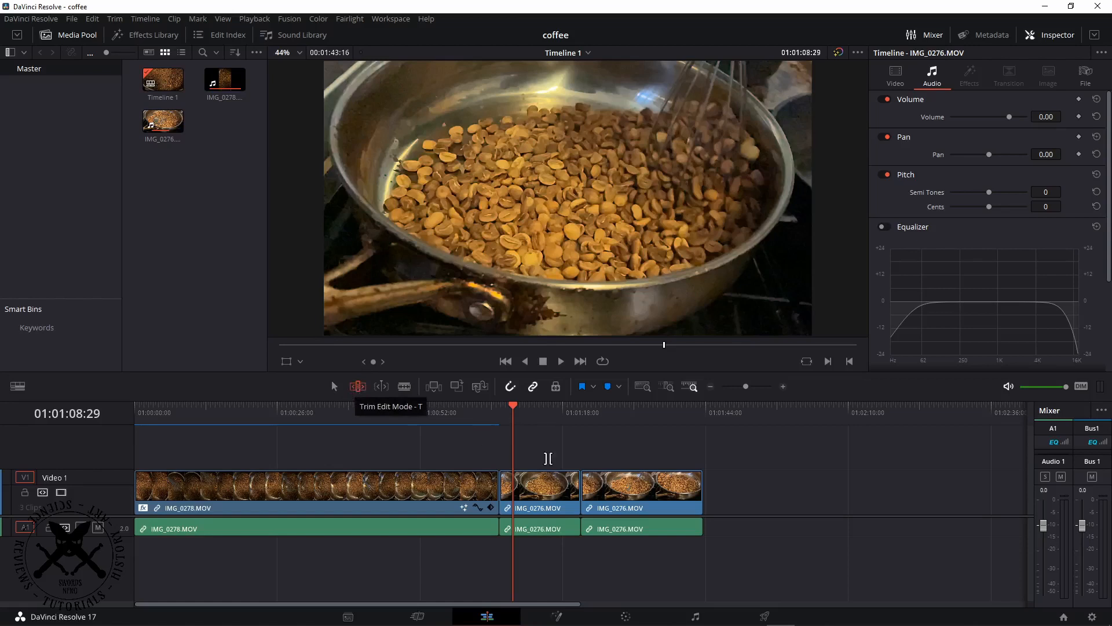
mouse_move(471, 393)
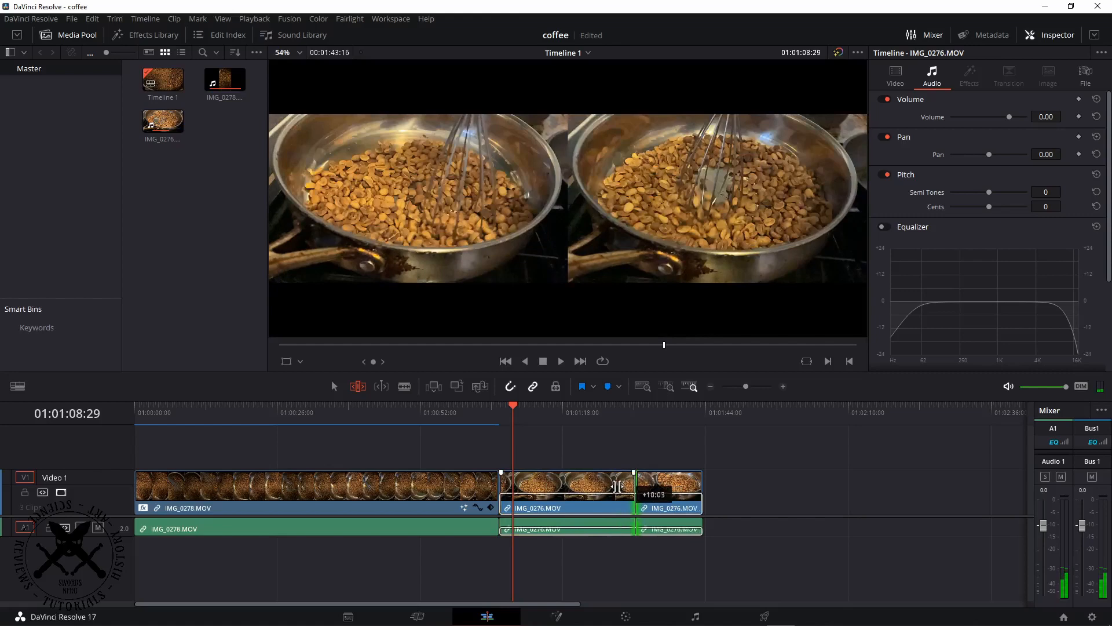
Roll the cut between the two IMG_0276 clips back near its original position.
left_click_drag(629, 489, 643, 488)
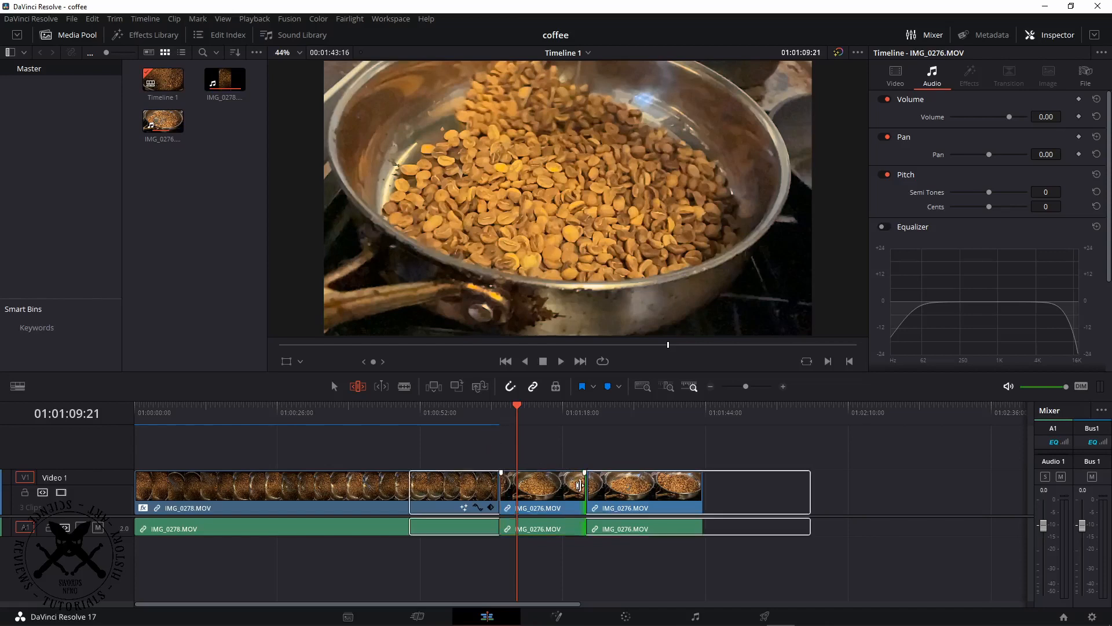
Ripple-extend the IMG_0278 clip's end about five seconds, pushing the IMG_0276 clips later.
left_click_drag(580, 489, 692, 489)
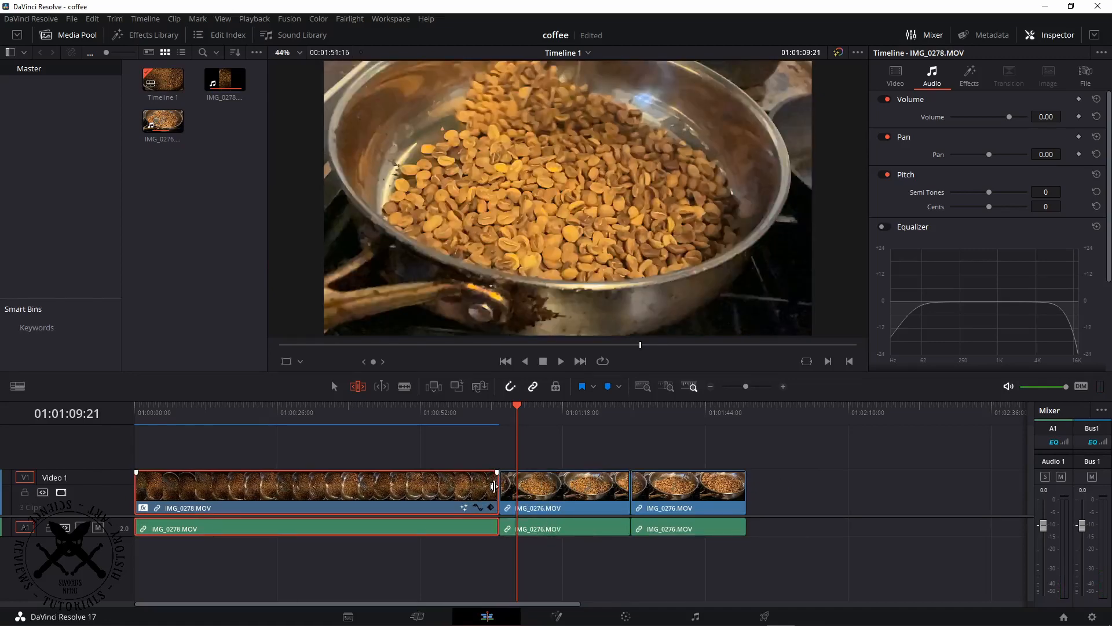
left_click_drag(498, 486, 544, 486)
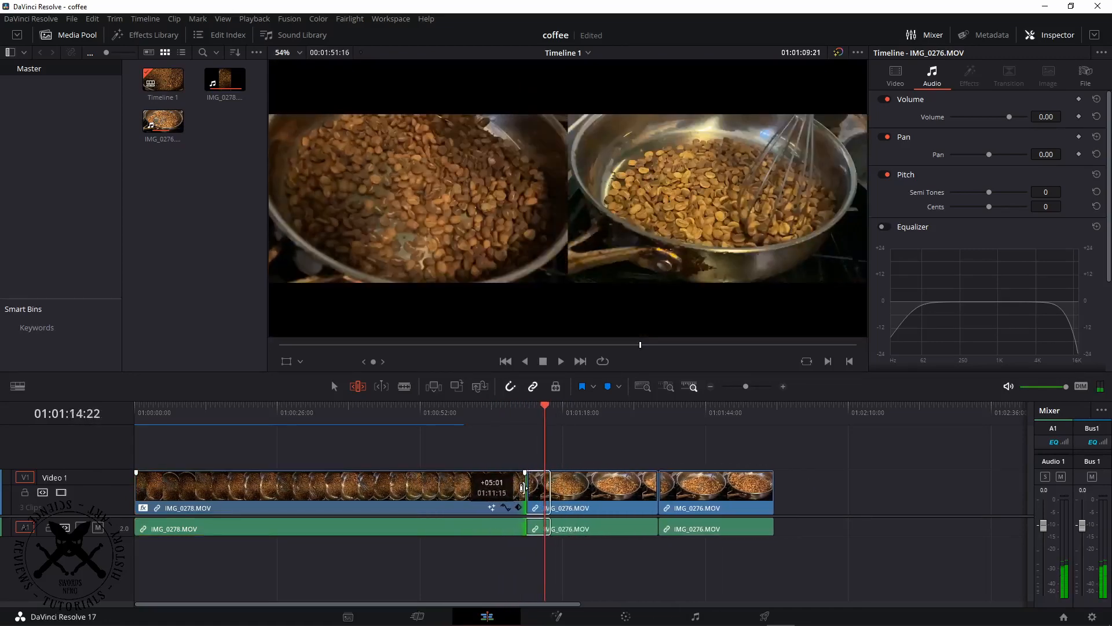